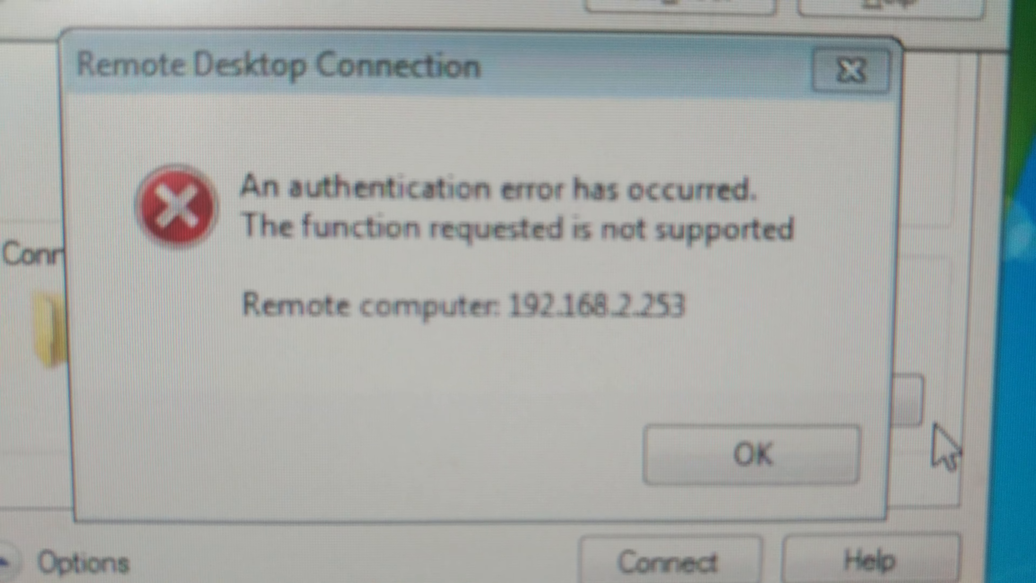
Step: Dismiss the authentication error for remote computer 192.168.2.253 with OK
click(751, 454)
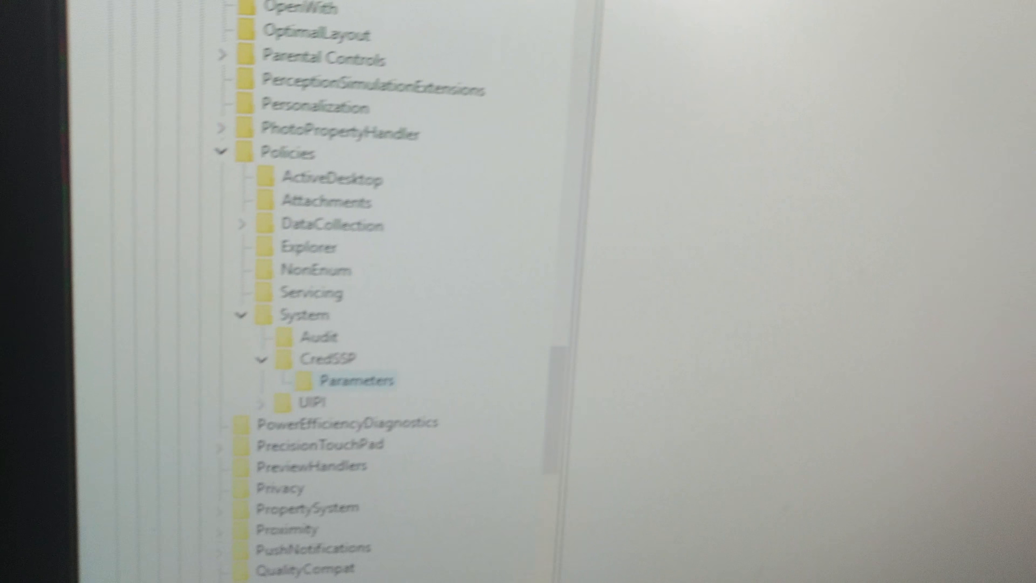
Step: Navigate the key tree to HKLM\SOFTWARE\Microsoft\Windows\CurrentVersion\Policies\System\CredSSP\Parameters
scroll(down, 3)
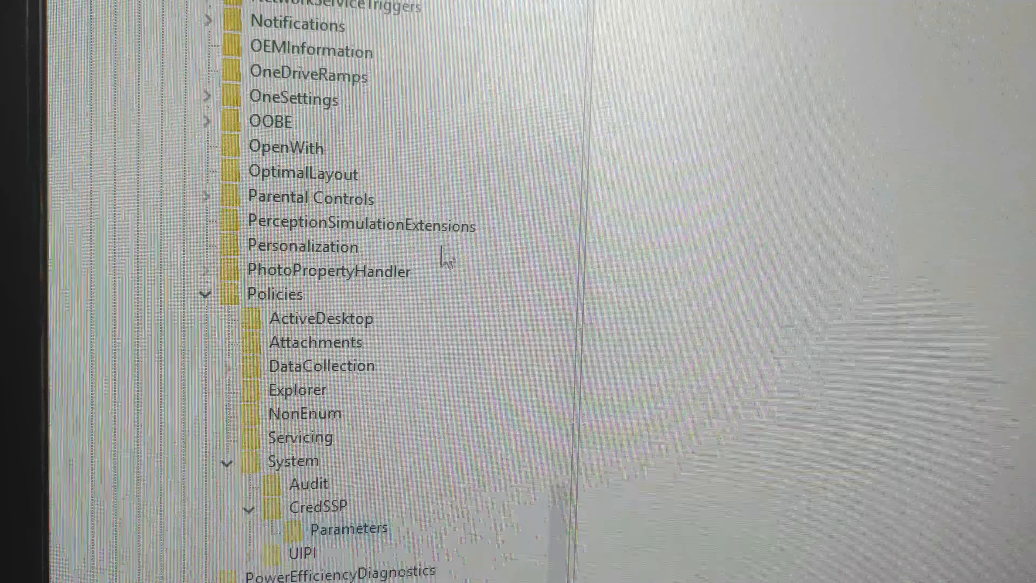
scroll(down, 3)
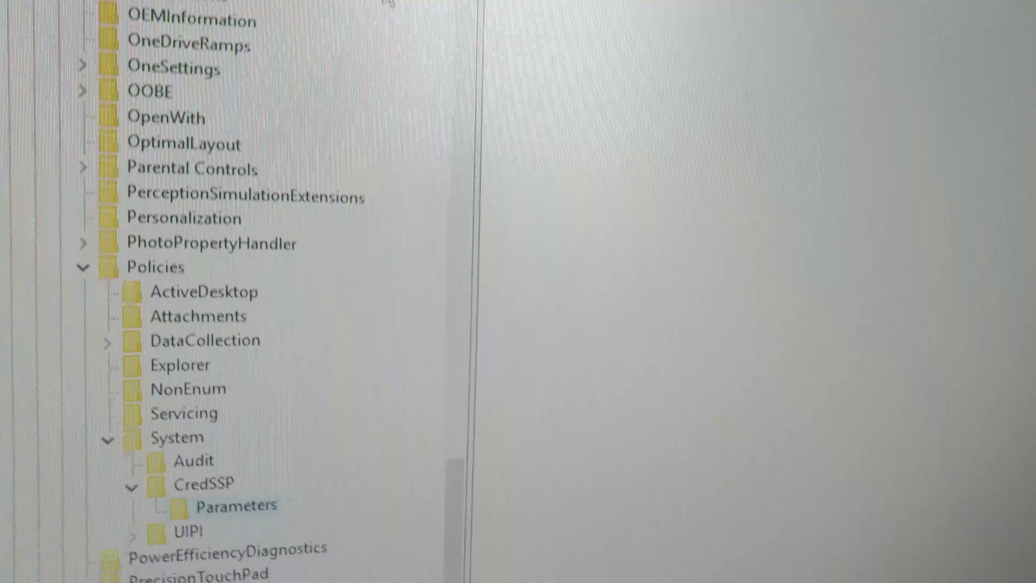
scroll(down, 3)
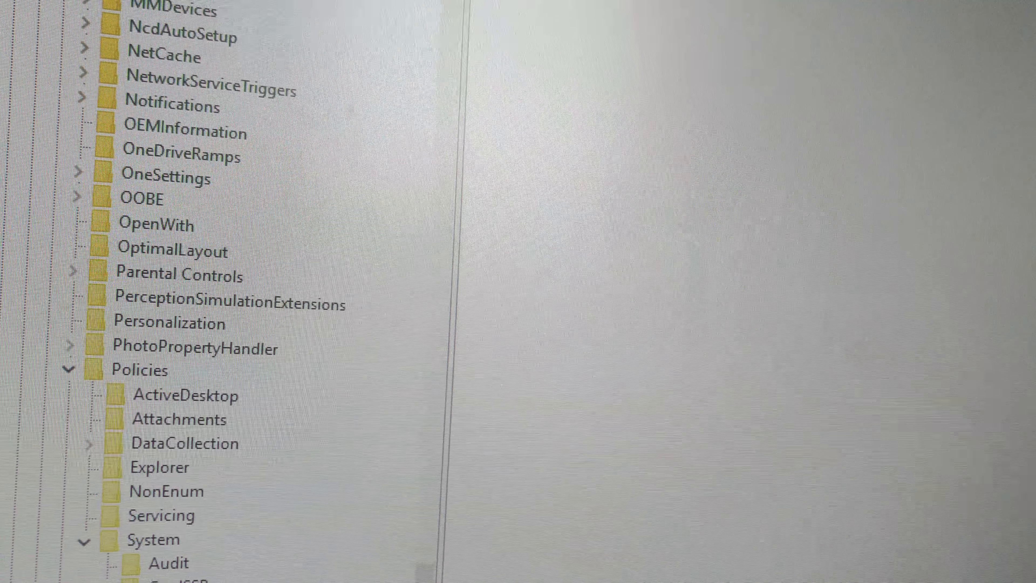
scroll(down, 3)
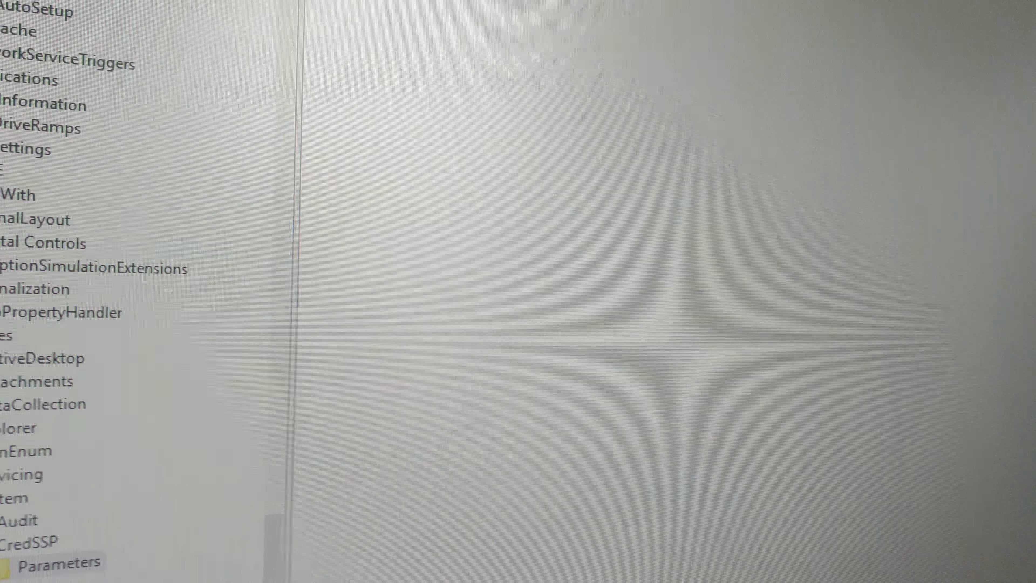
scroll(down, 3)
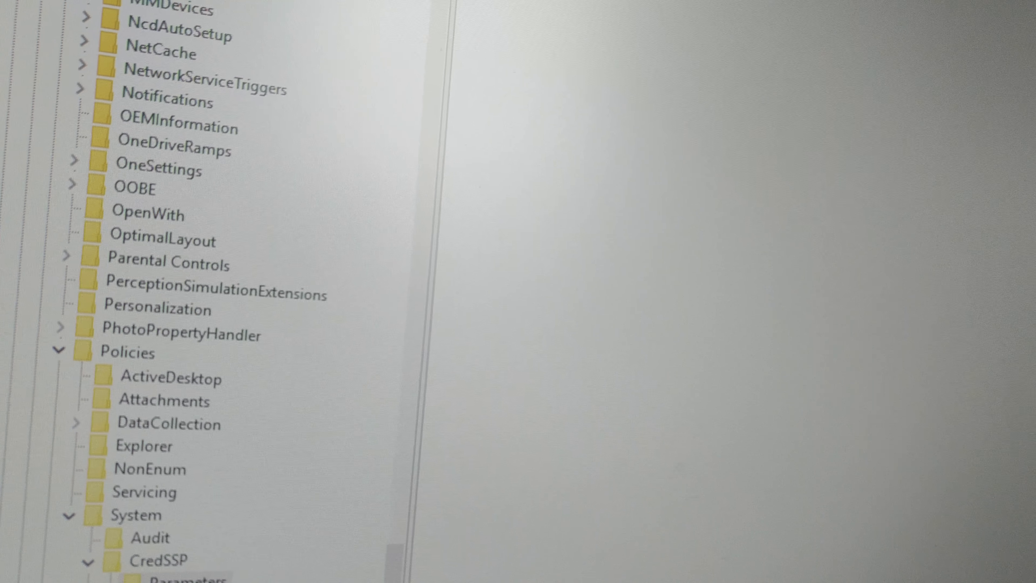
scroll(down, 3)
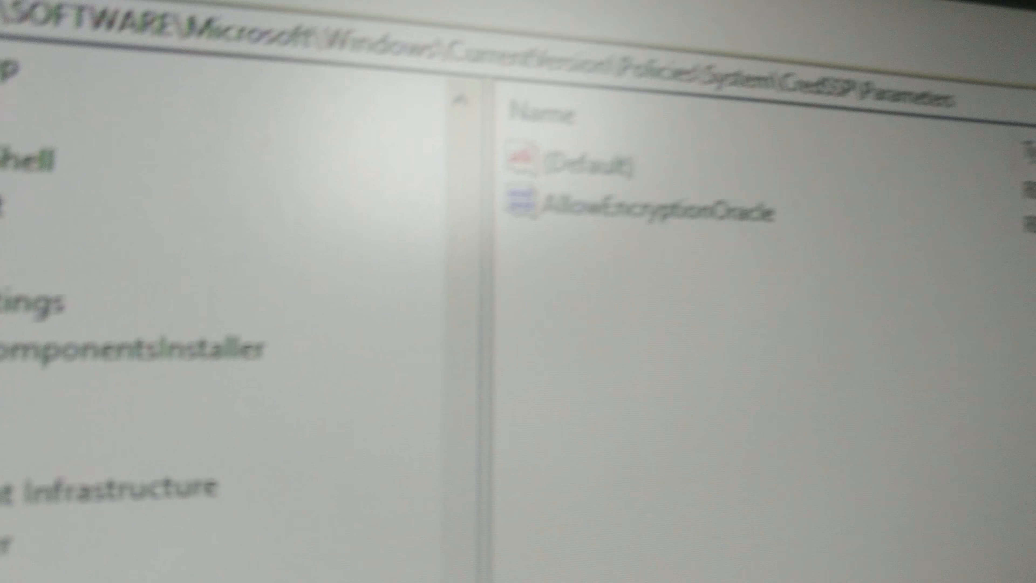
Step: Set AllowEncryptionOracle value data to 2 (Hexadecimal) and confirm
double_click(654, 209)
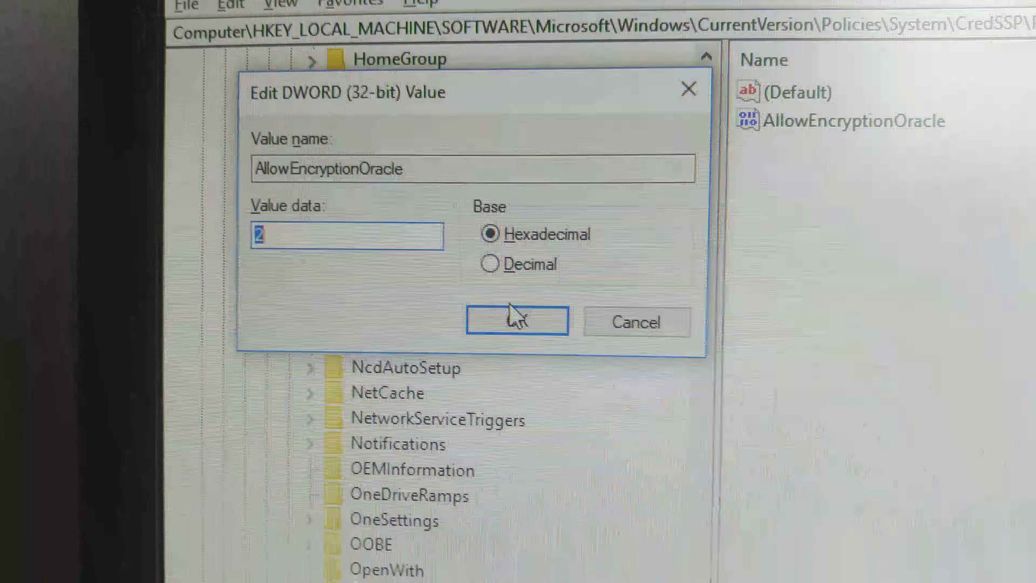
click(517, 321)
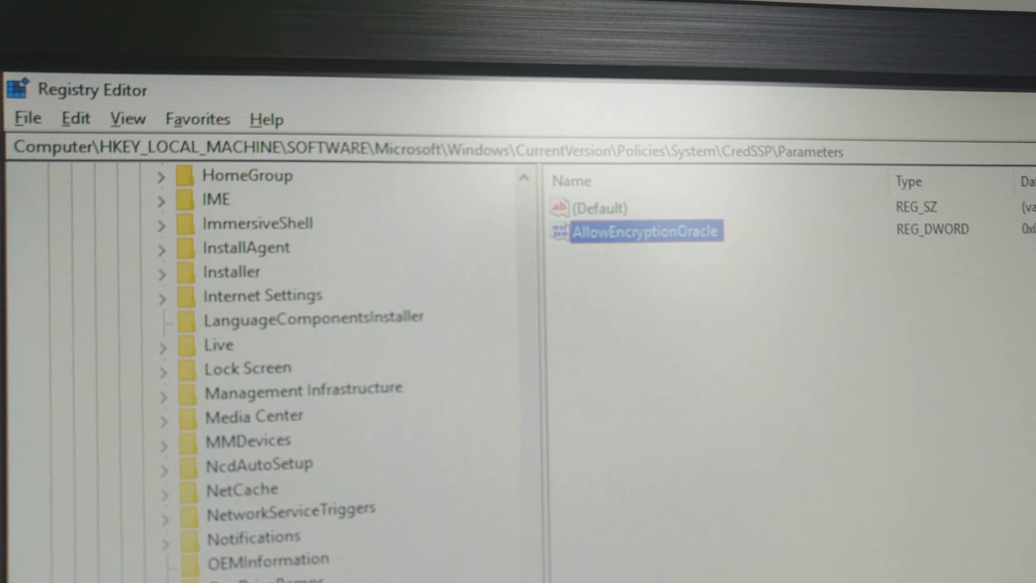
scroll(down, 3)
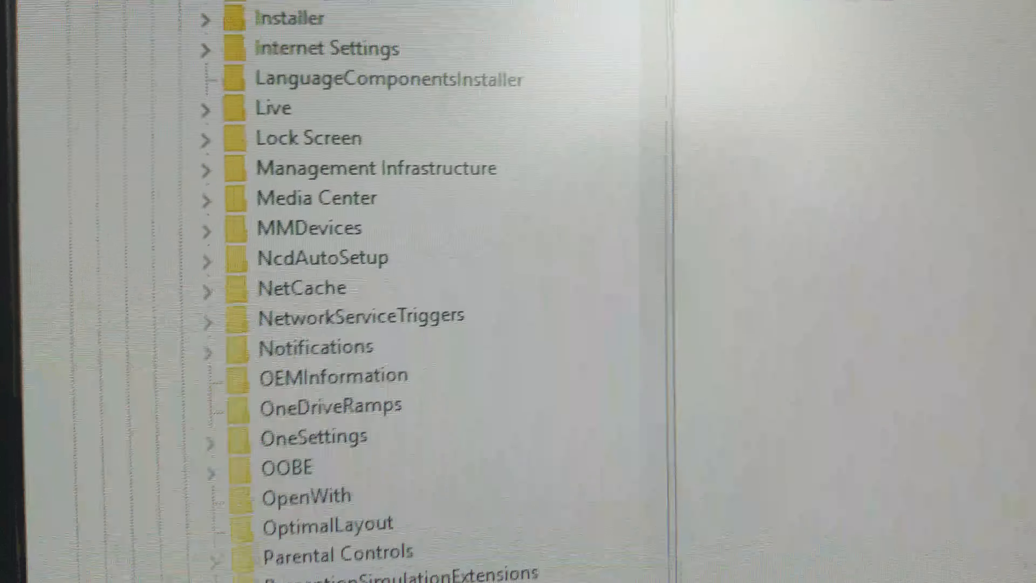